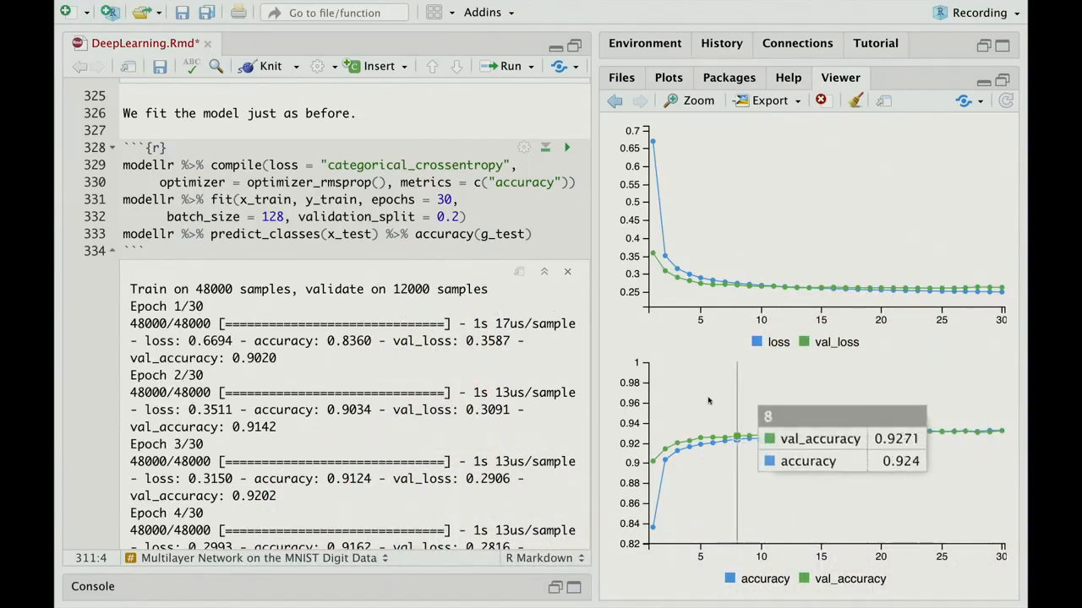
pyautogui.moveTo(600, 407)
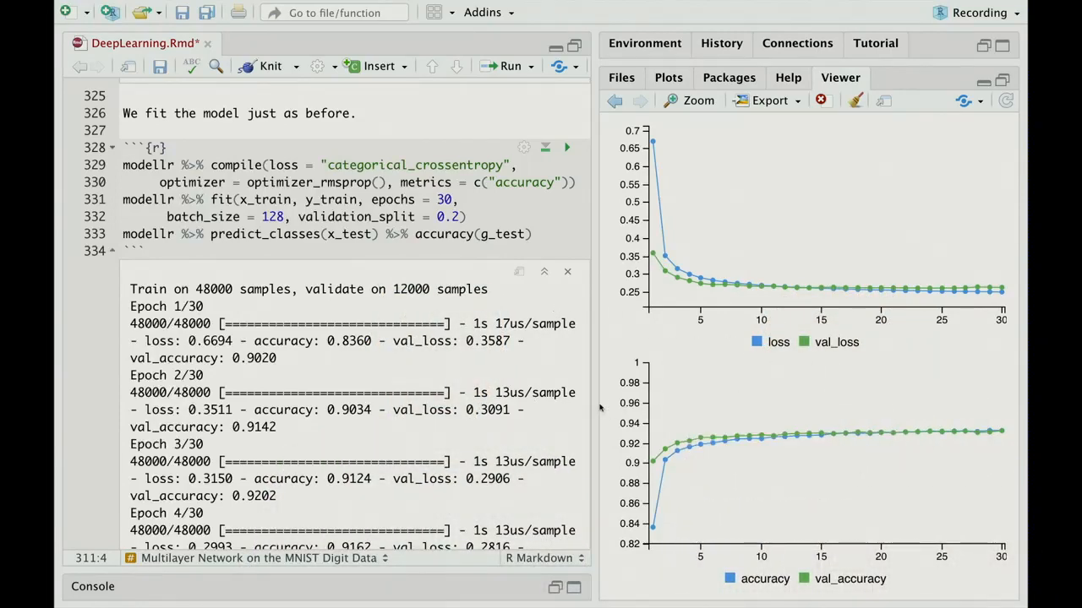